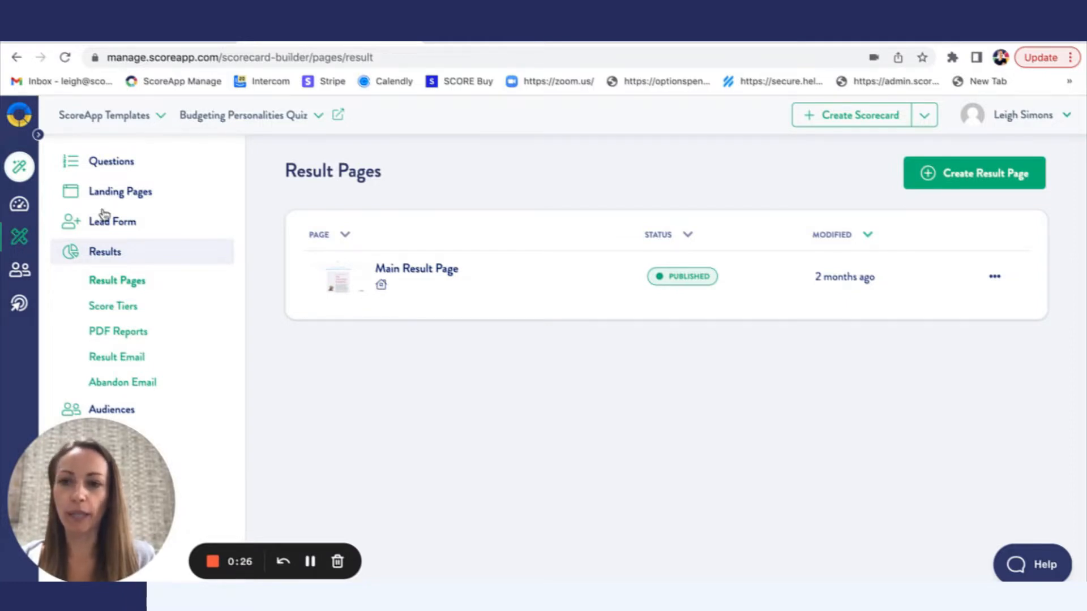
View the quiz's four budgeter categories and start a new category, then cancel it
left_click(110, 161)
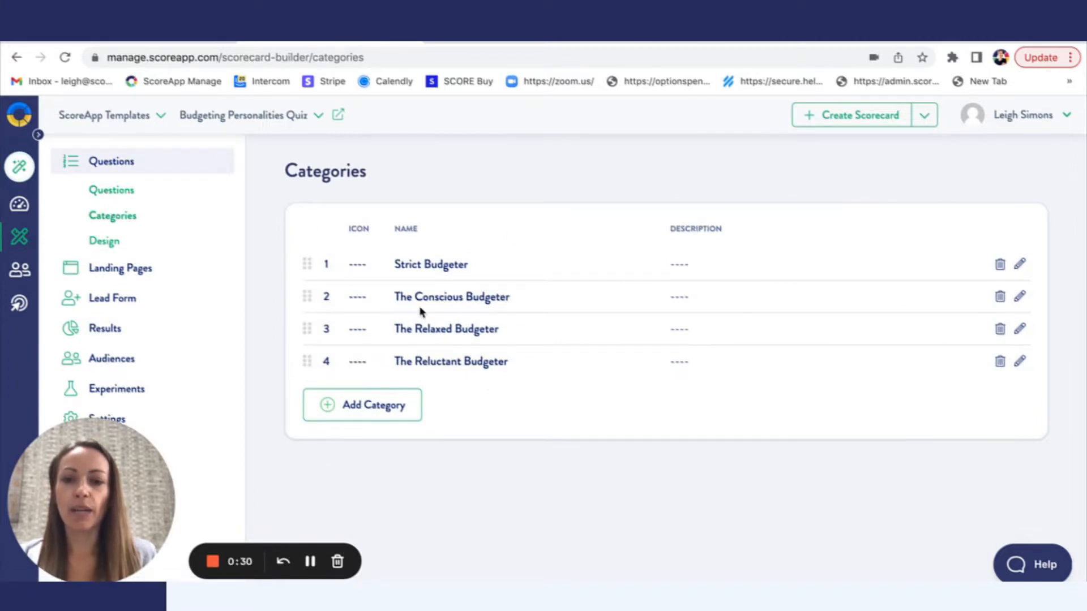
mouse_move(384, 412)
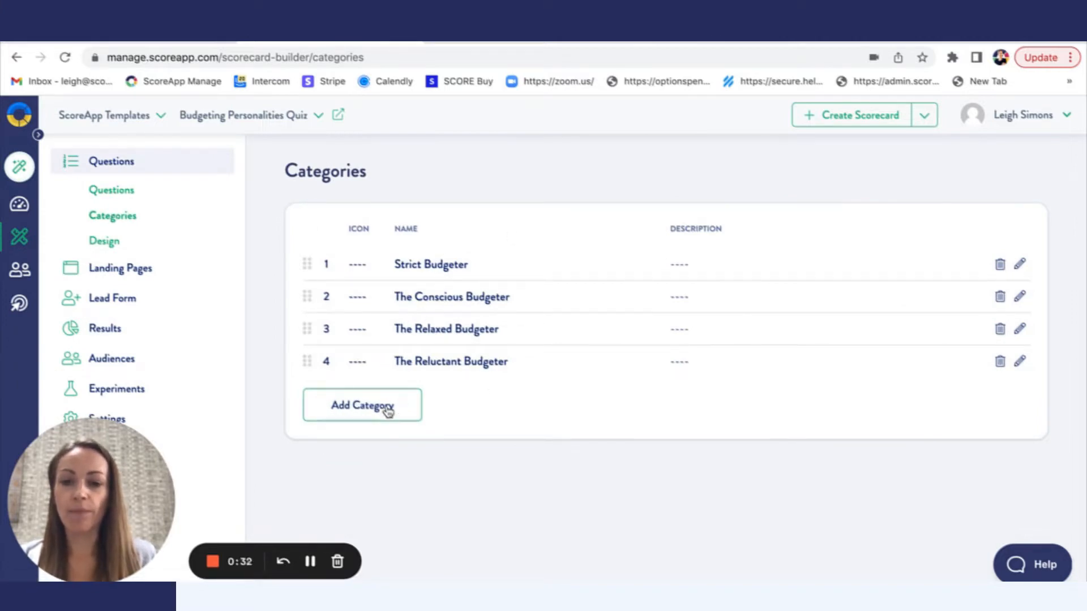
left_click(362, 405)
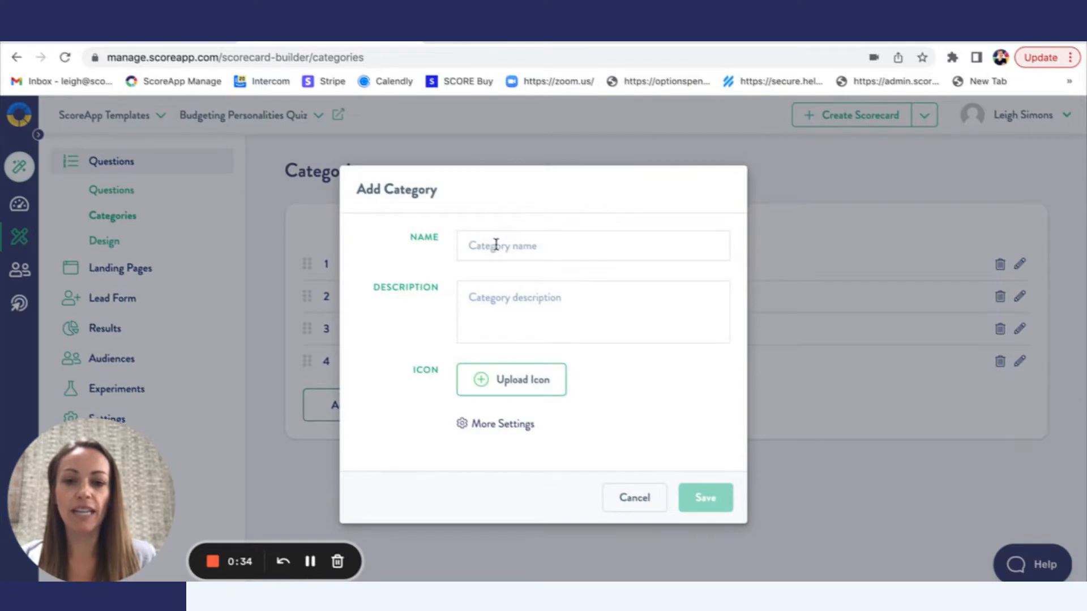
left_click(633, 498)
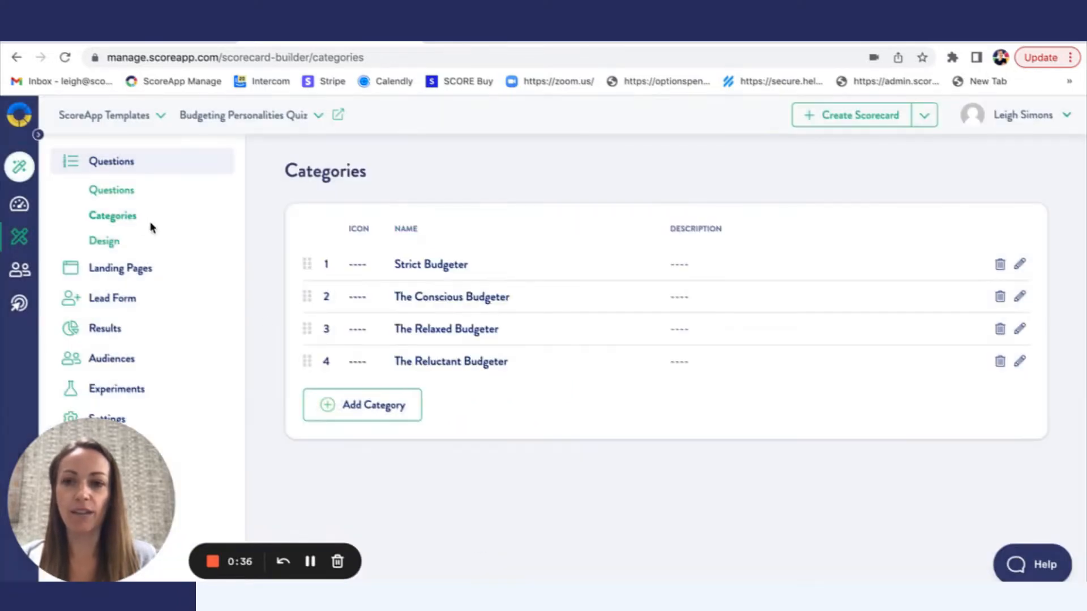
mouse_move(112, 191)
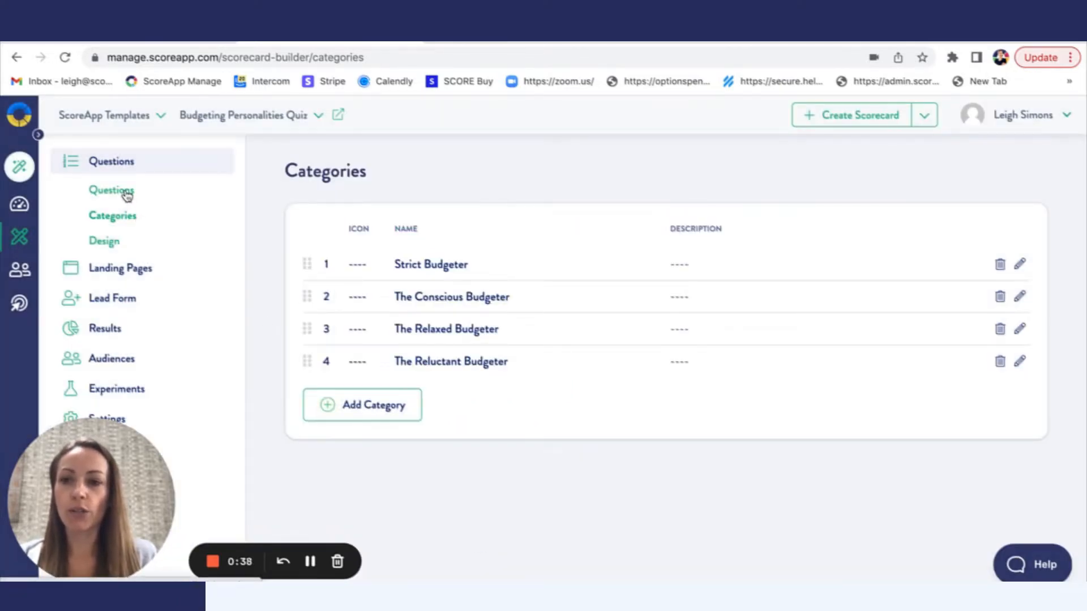
Show the quiz questions grouped by category, revealing six under Uncategorised Questions
left_click(111, 190)
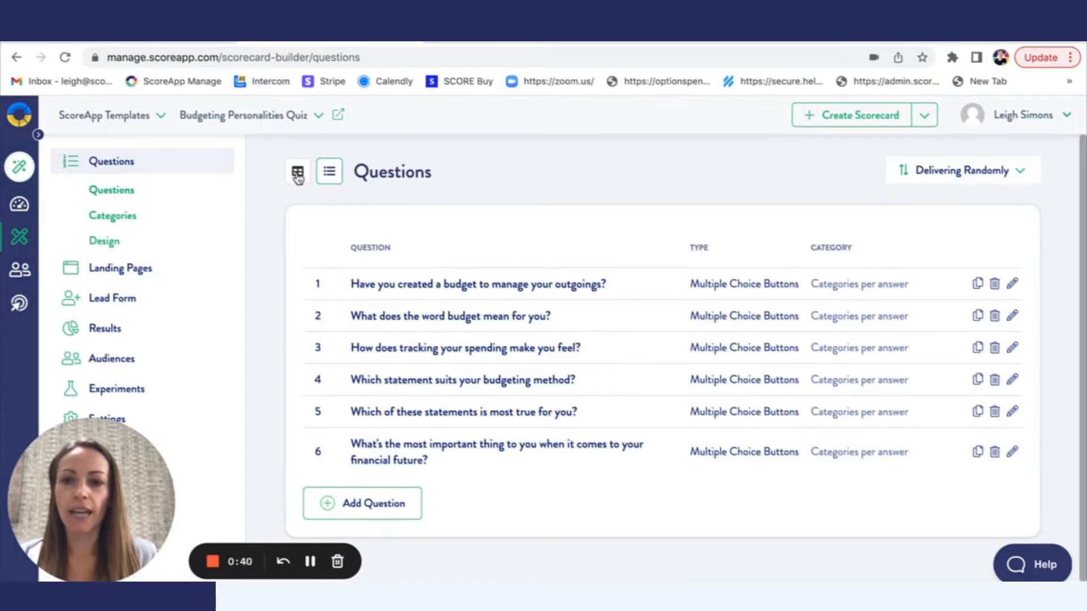
left_click(297, 171)
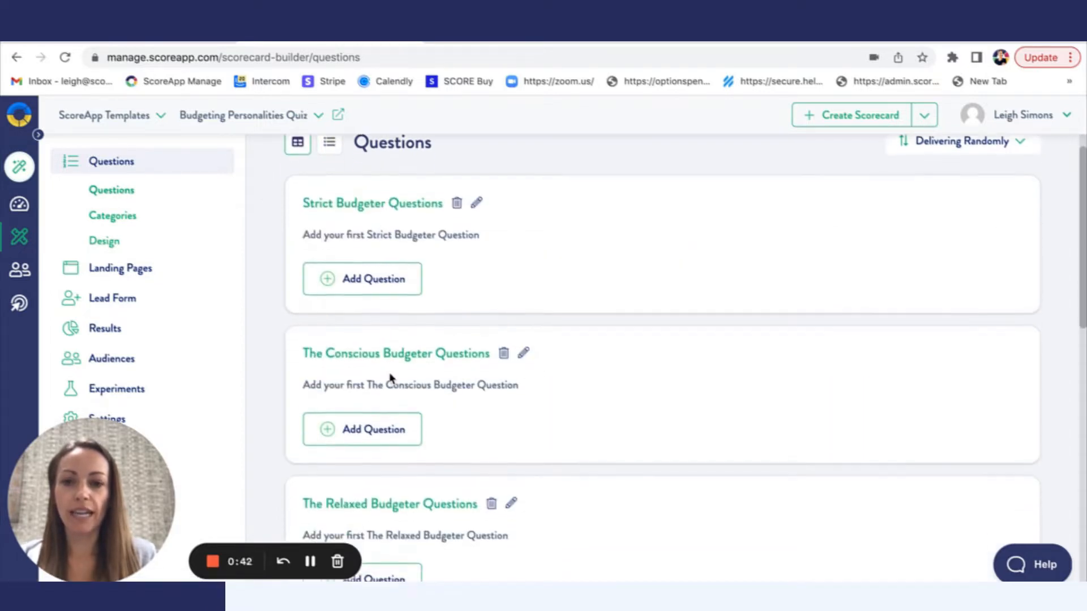
scroll("down", 3)
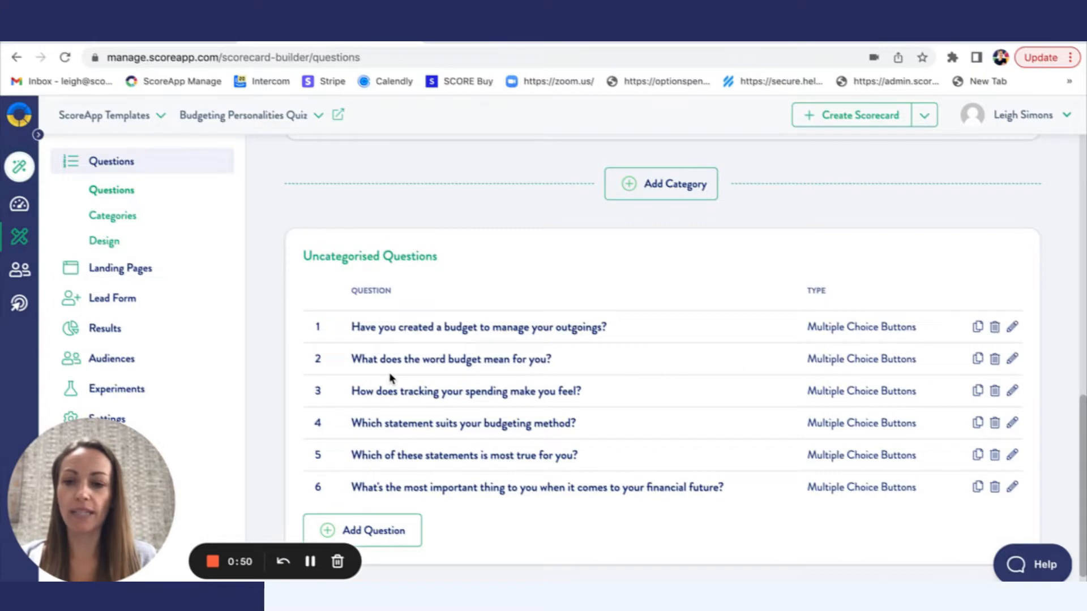
mouse_move(1012, 327)
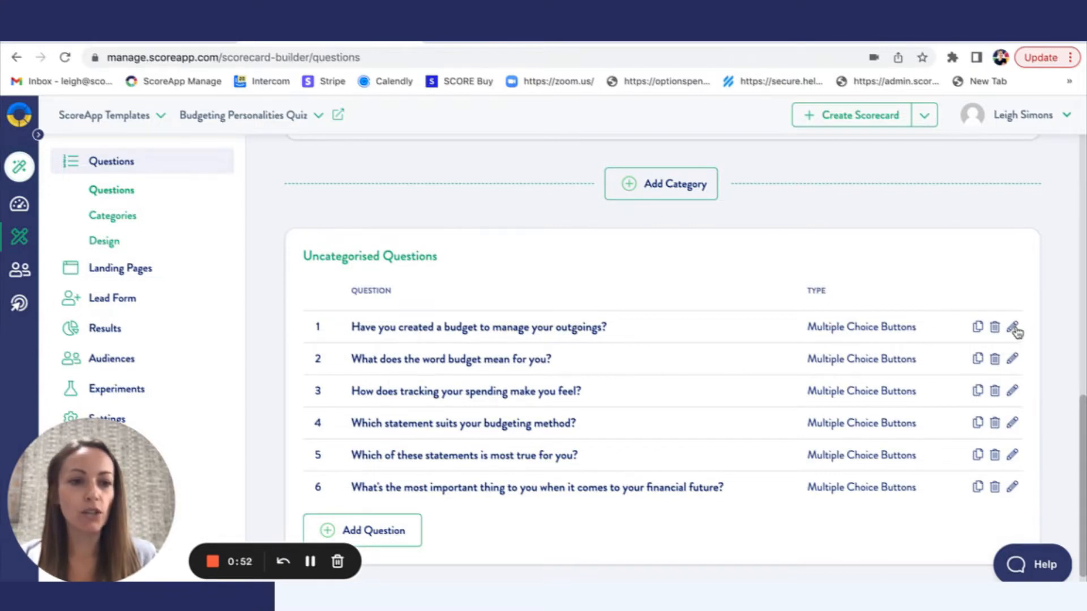
Edit question 1 with 'Different categories per answer', each answer scoring 5 toward a budgeter category
left_click(1012, 326)
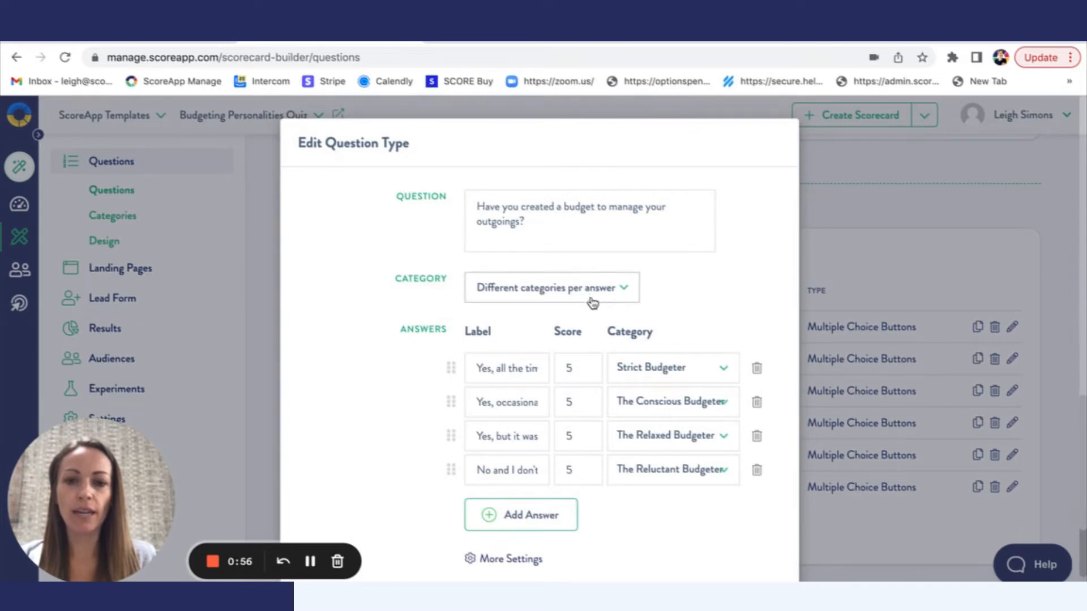
left_click(550, 287)
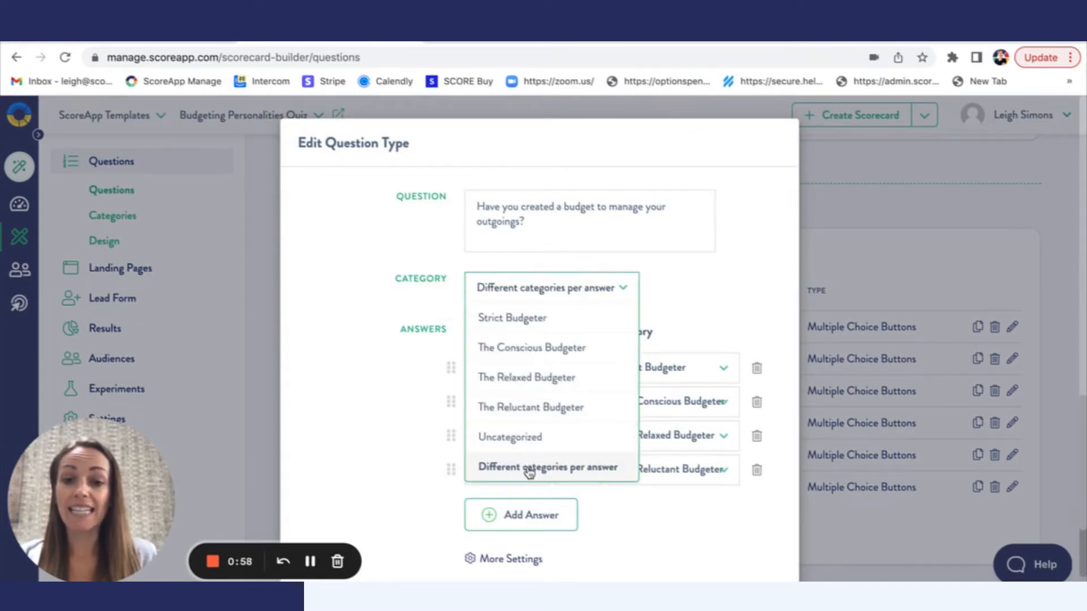
left_click(547, 467)
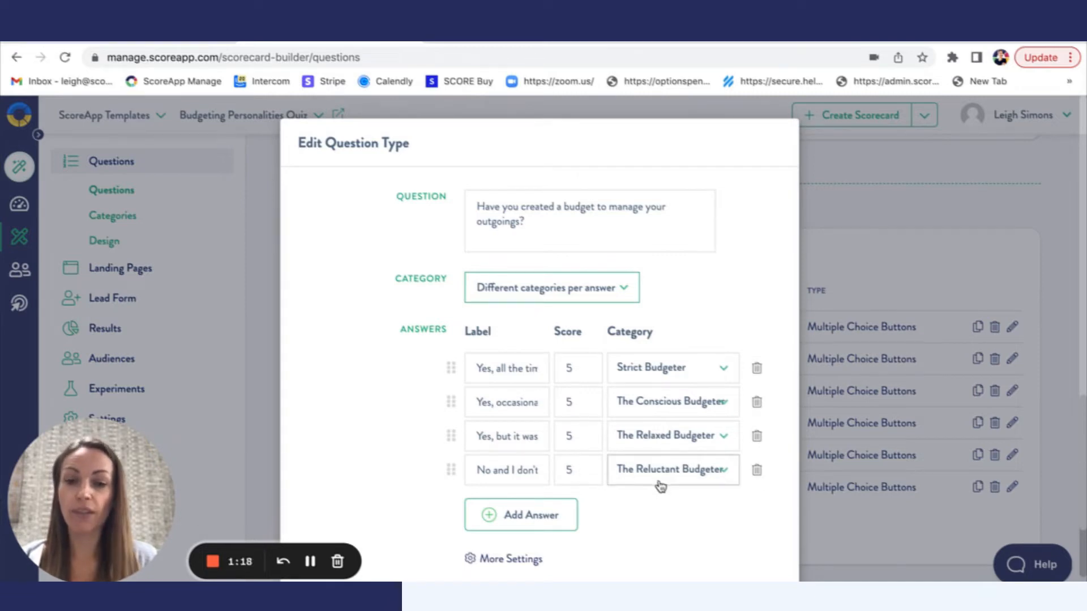
scroll("down", 3)
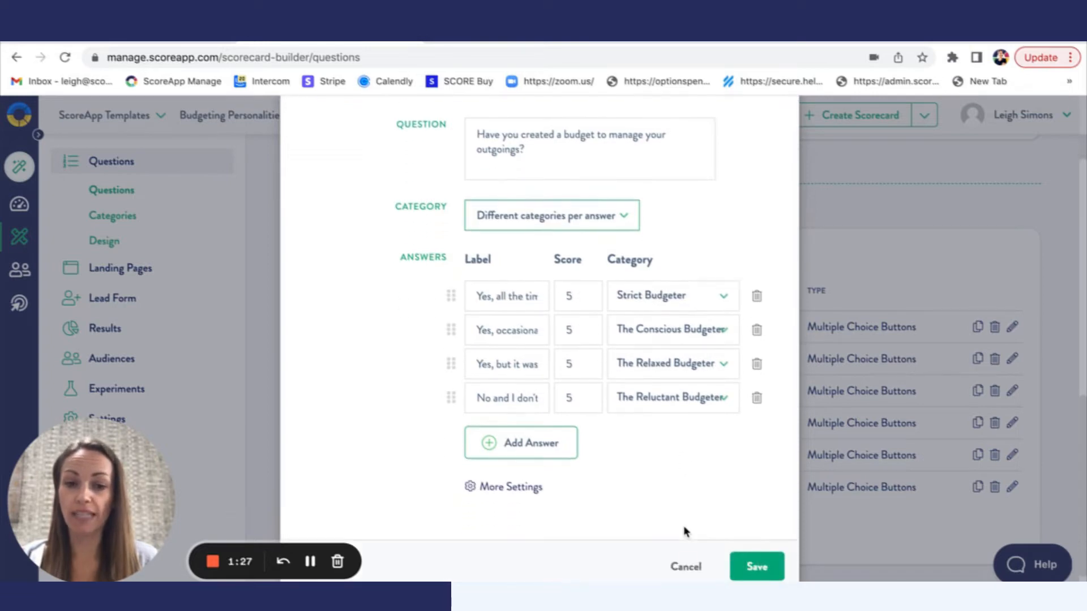
Save question 1's answer categories and start a multiple choice buttons question
left_click(755, 566)
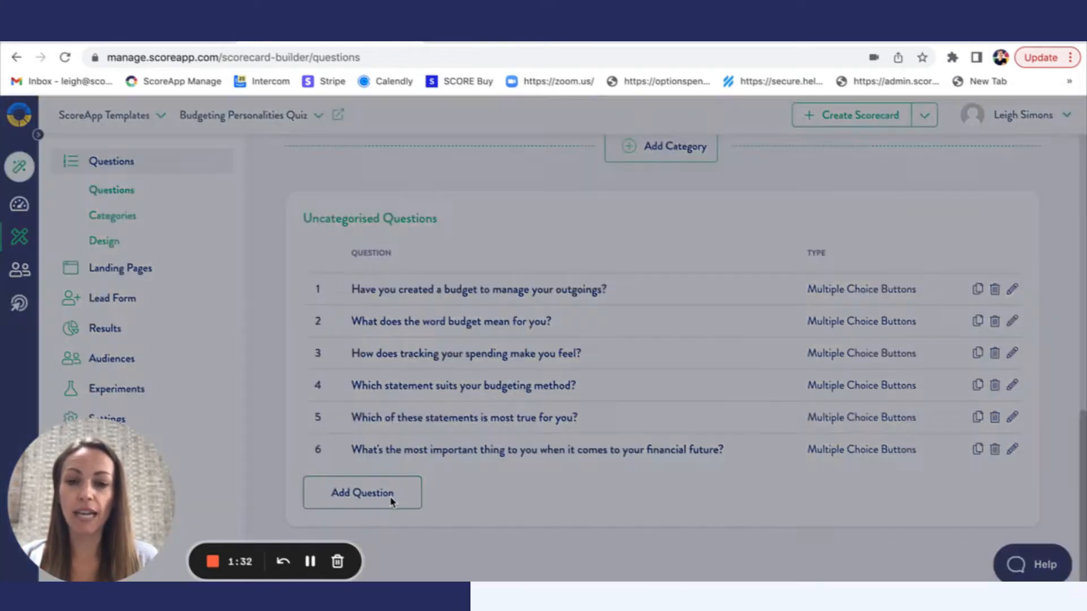
left_click(362, 493)
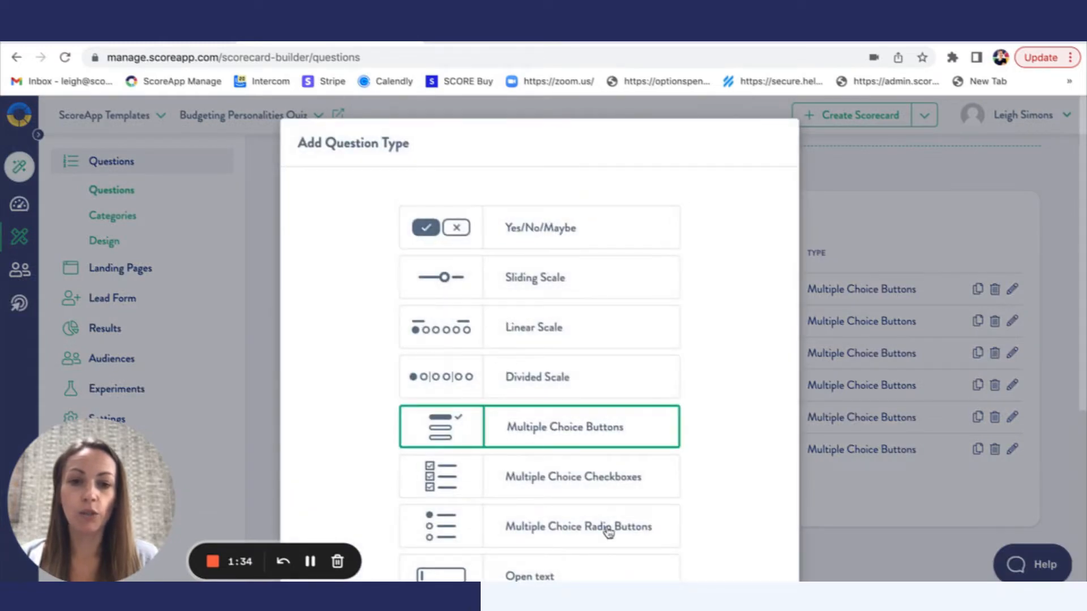
left_click(564, 427)
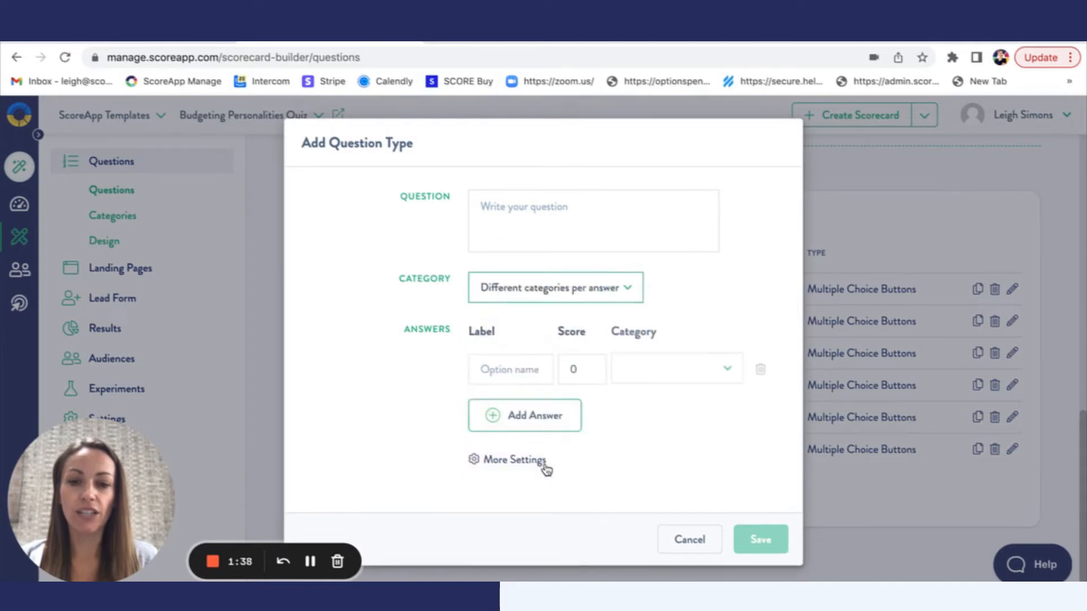
left_click(524, 415)
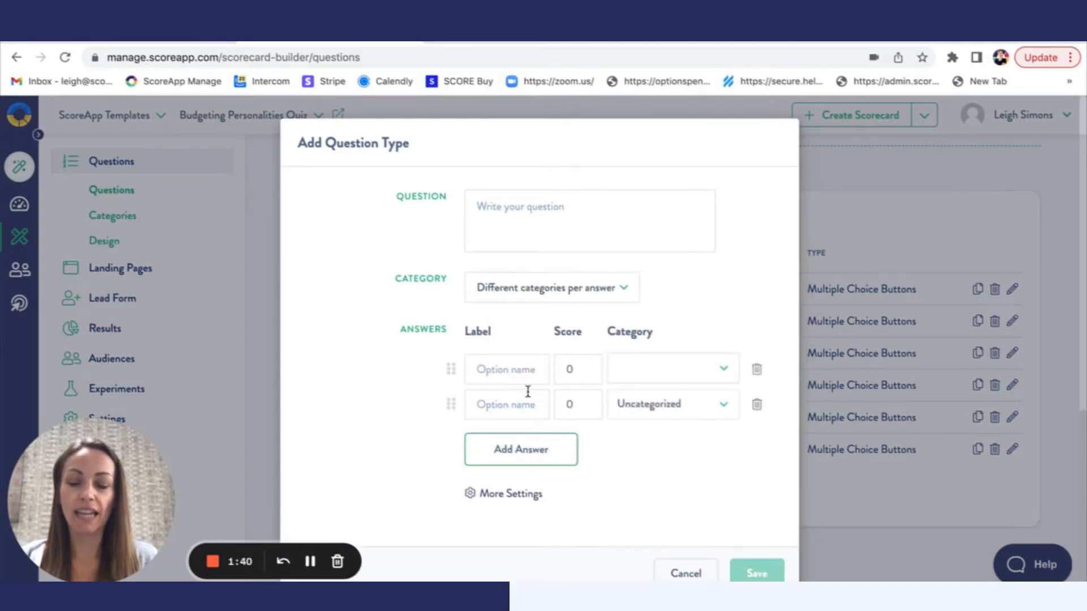
mouse_move(547, 444)
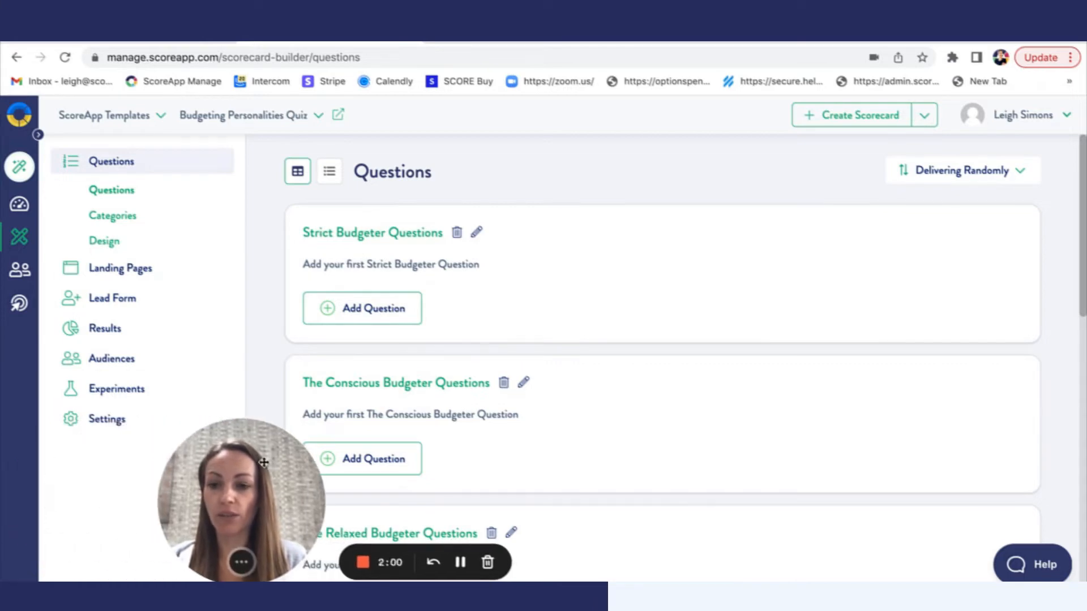
Go to Results and load the Main Result Page in the page builder
left_click(104, 328)
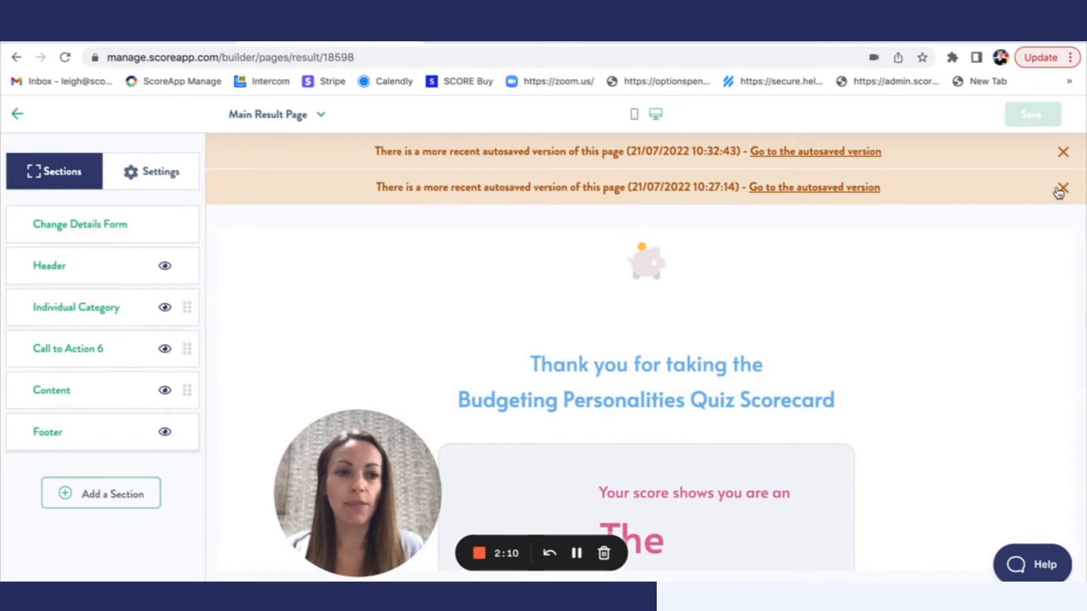
Dismiss the autosave notices and browse the Individual category result section designs
left_click(1063, 187)
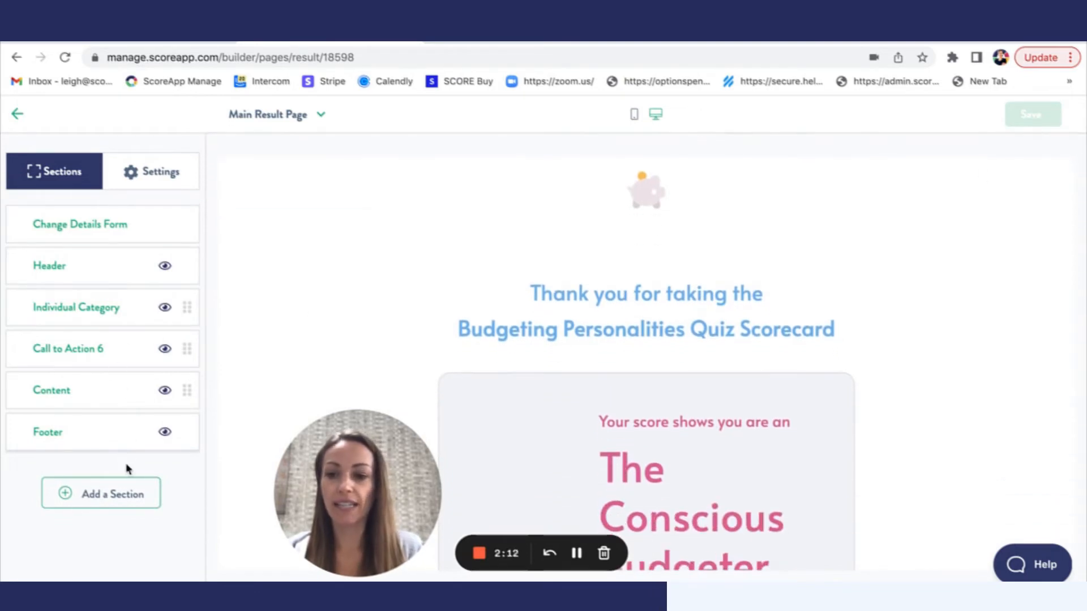
left_click(100, 492)
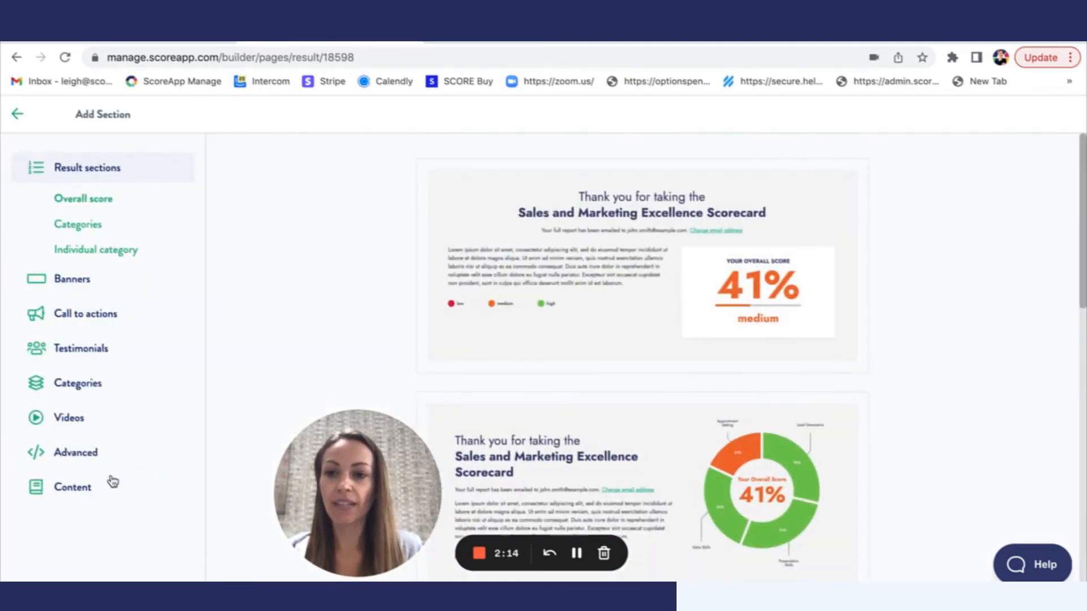
left_click(95, 249)
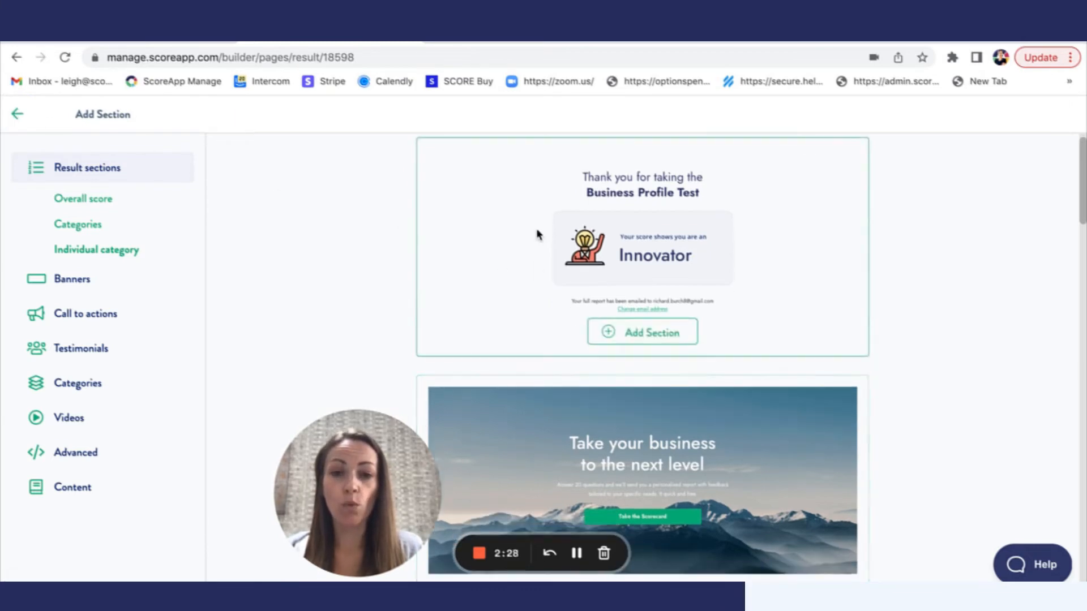
scroll("down", 3)
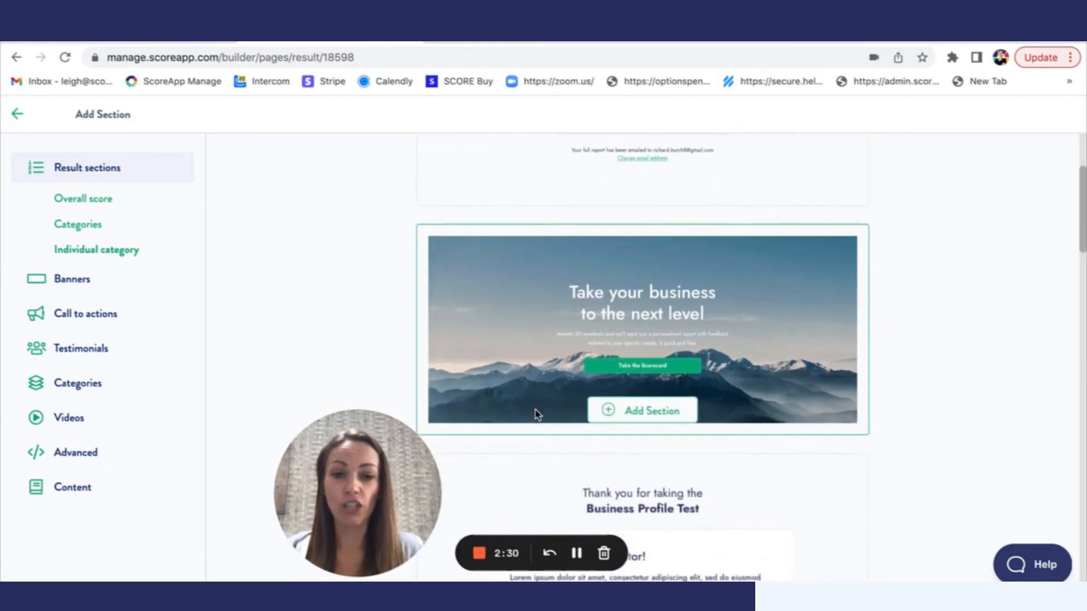
scroll("down", 3)
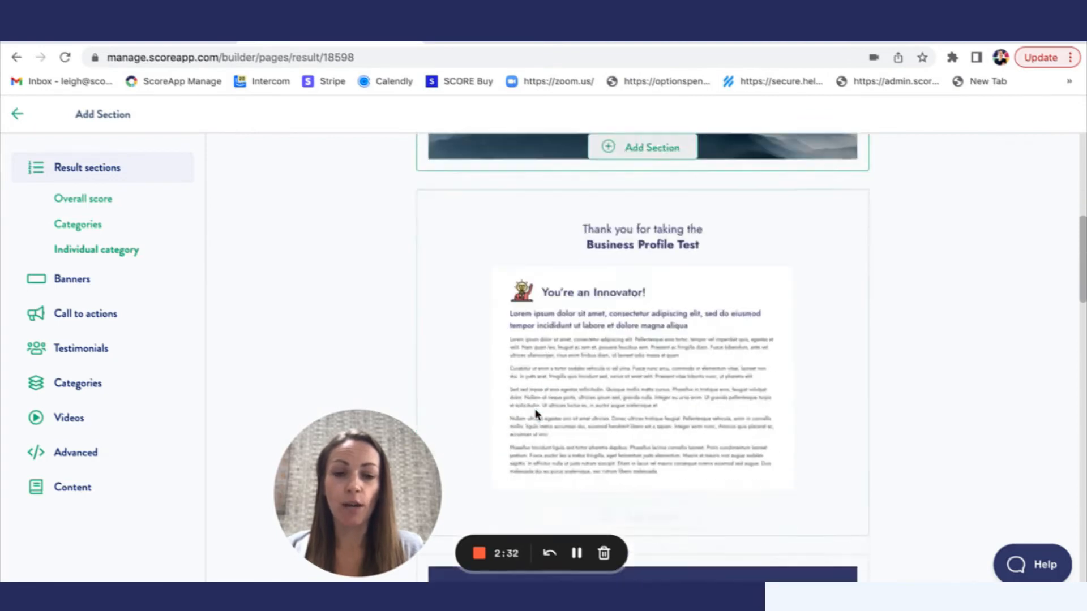
scroll("down", 3)
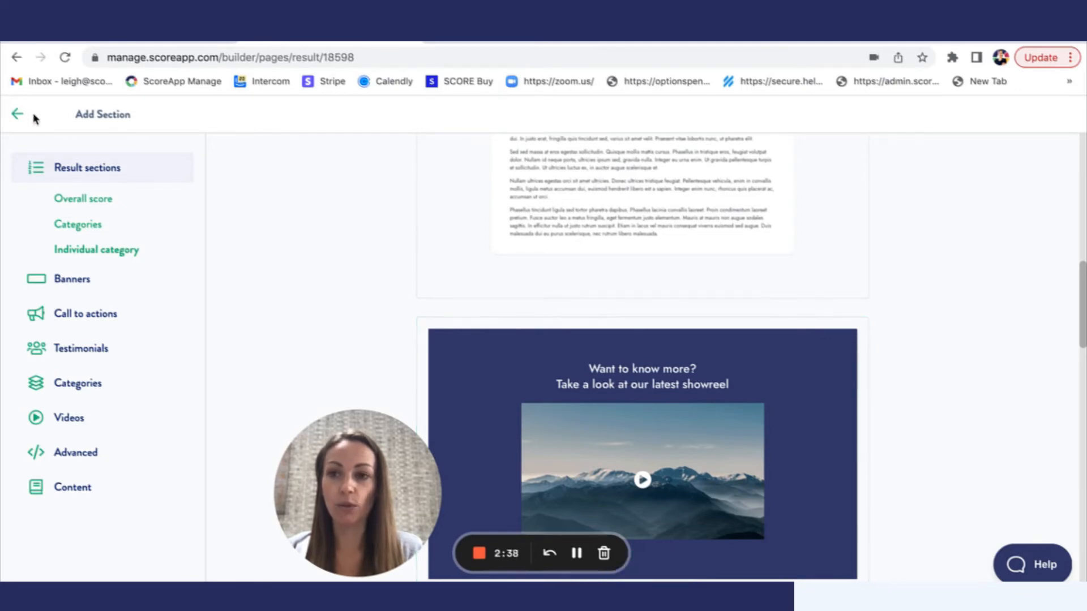
Inspect the Individual Category section's Strict Budgeter content, then return to the section list
left_click(17, 113)
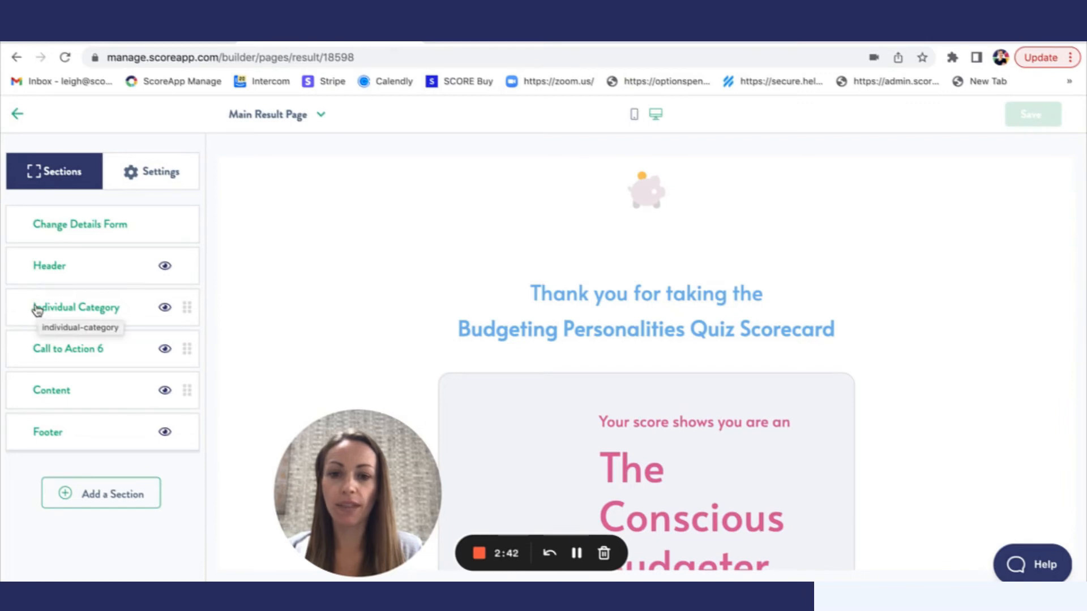
left_click(79, 307)
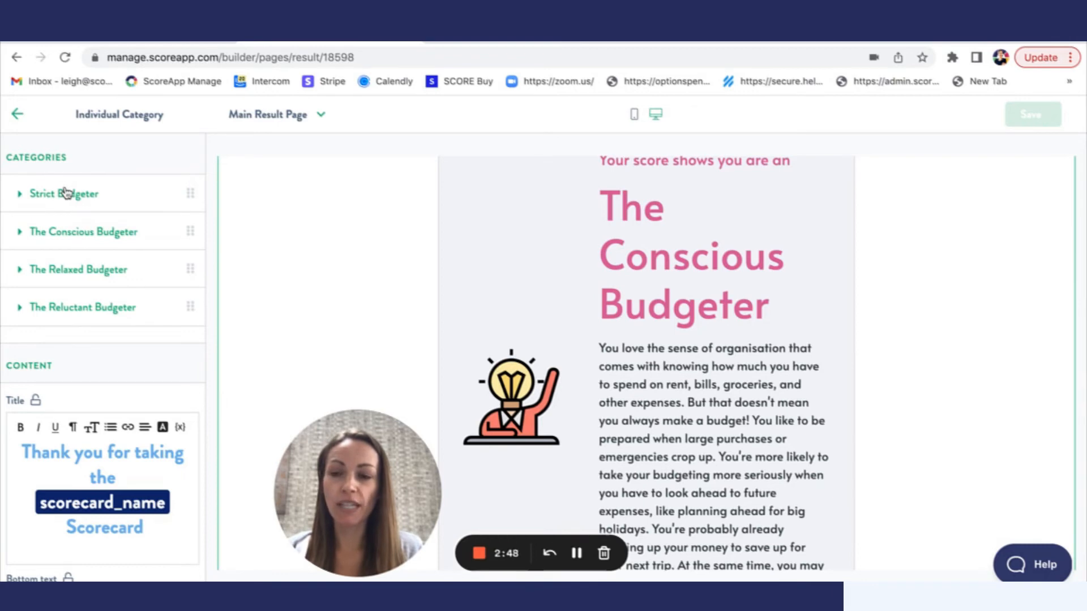
left_click(63, 193)
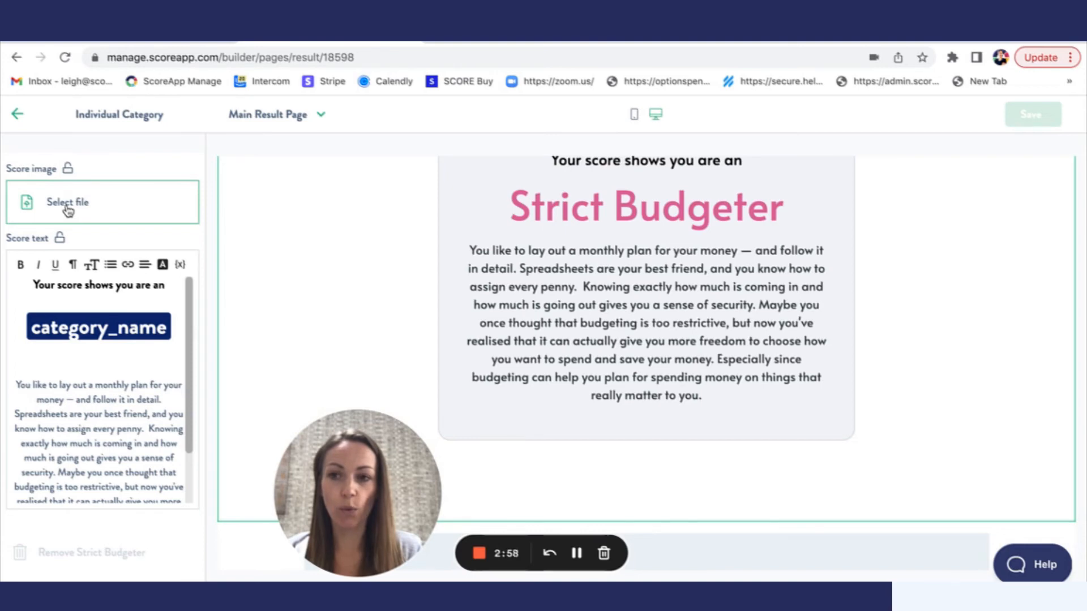
left_click(17, 114)
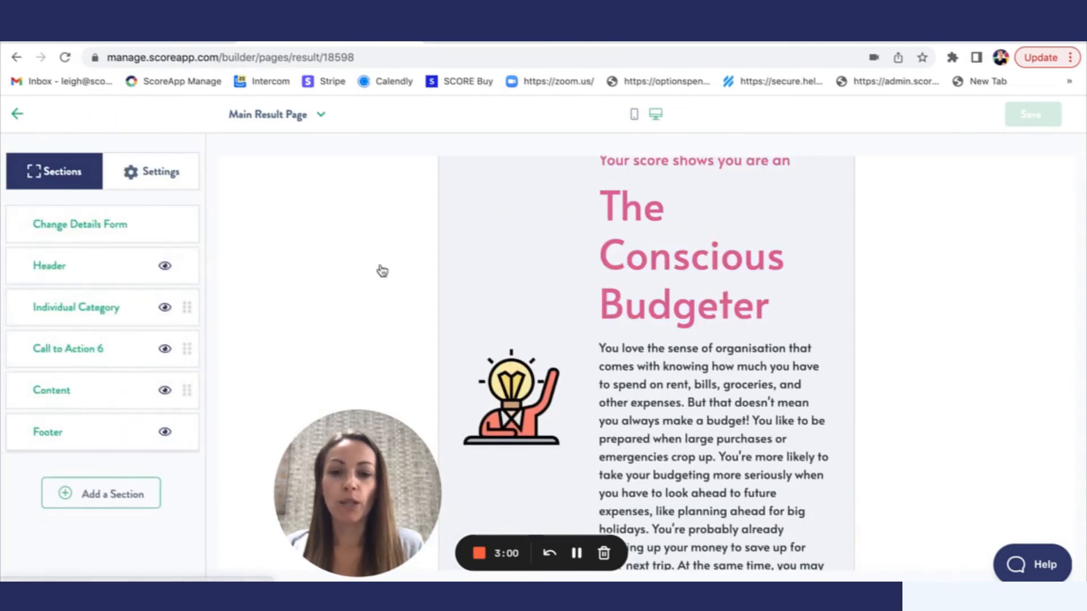
mouse_move(384, 274)
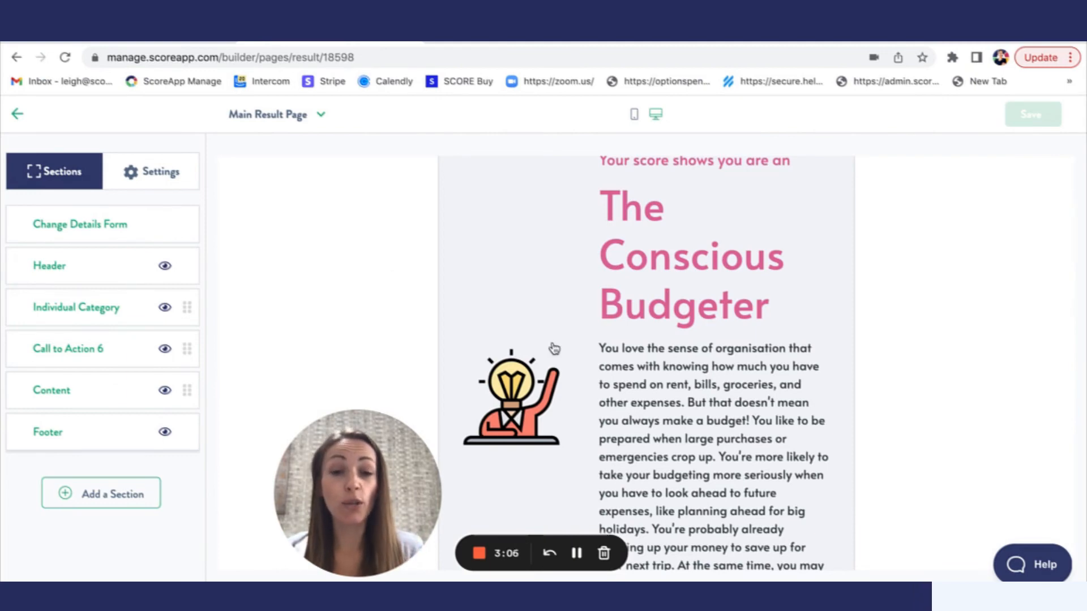
Scroll the result page preview and reopen the Add a Section gallery of result designs
scroll("down", 3)
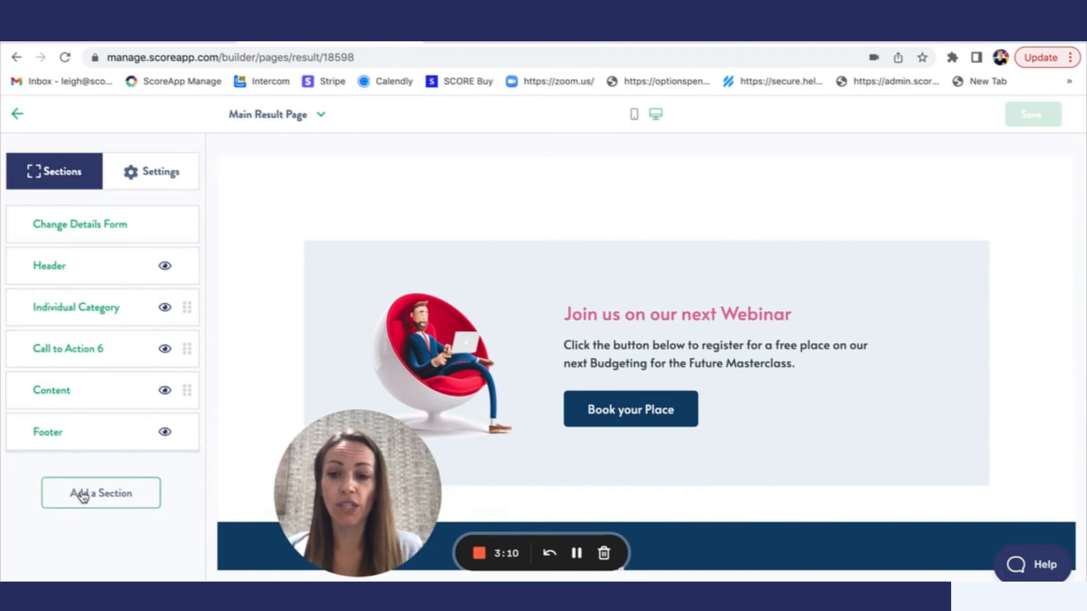
left_click(101, 493)
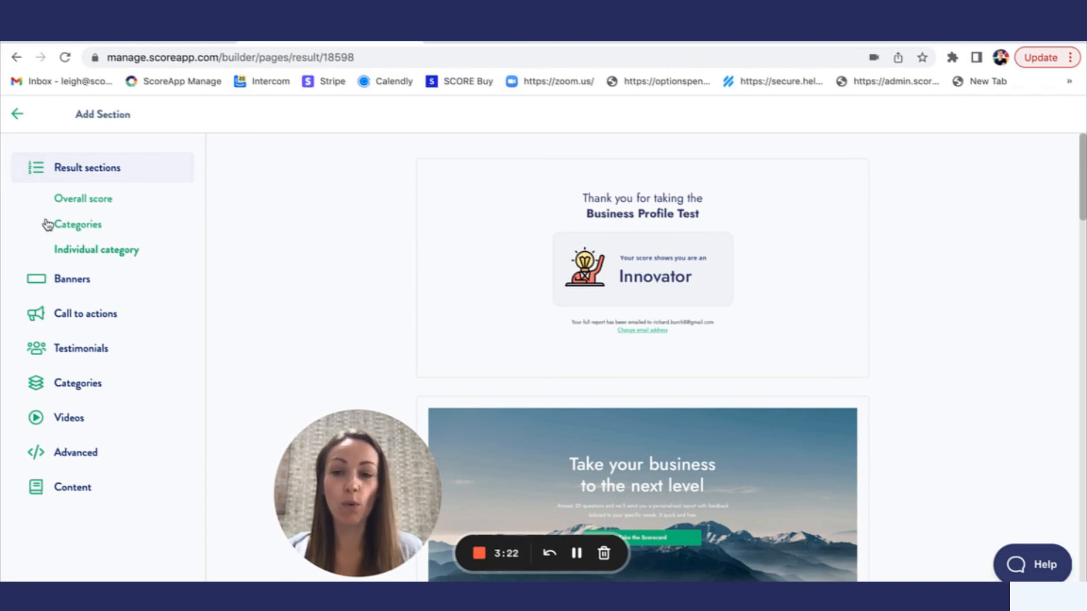
mouse_move(66, 265)
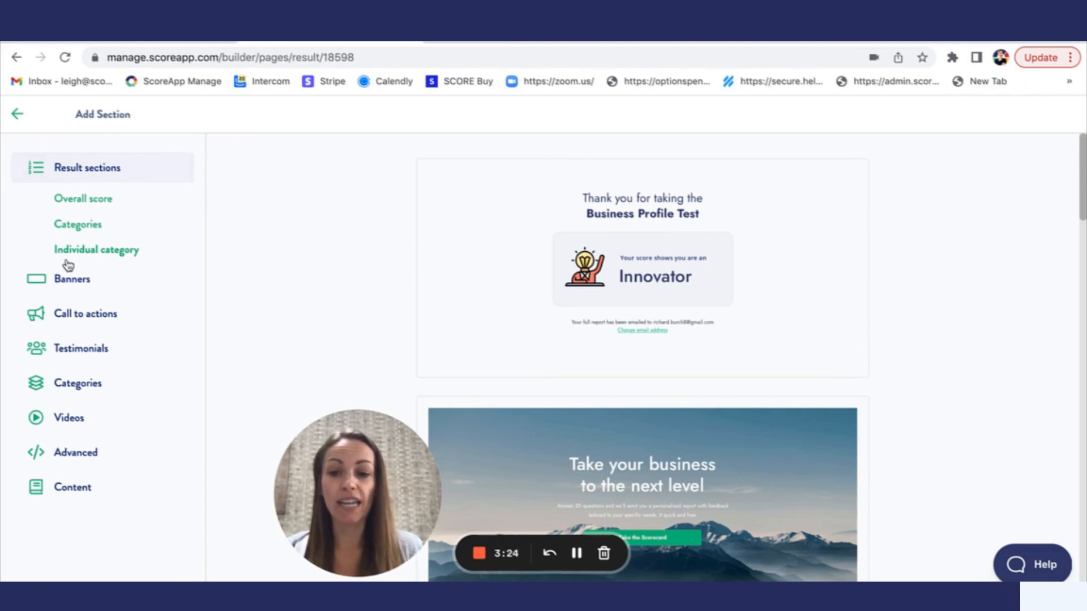